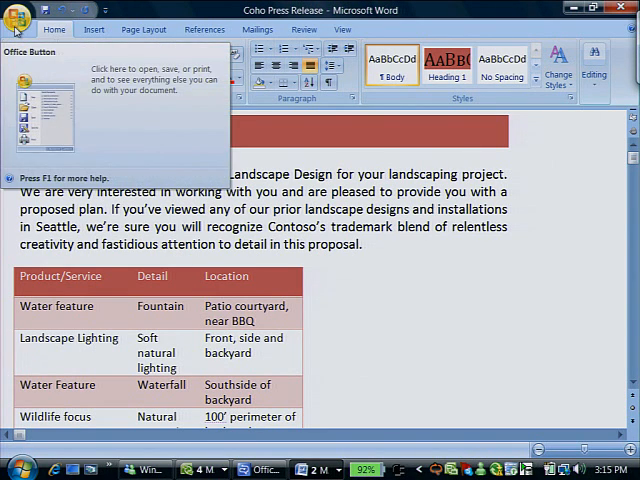
Step: Choose Encrypt Document from the Office menu's Prepare options
left_click(51, 219)
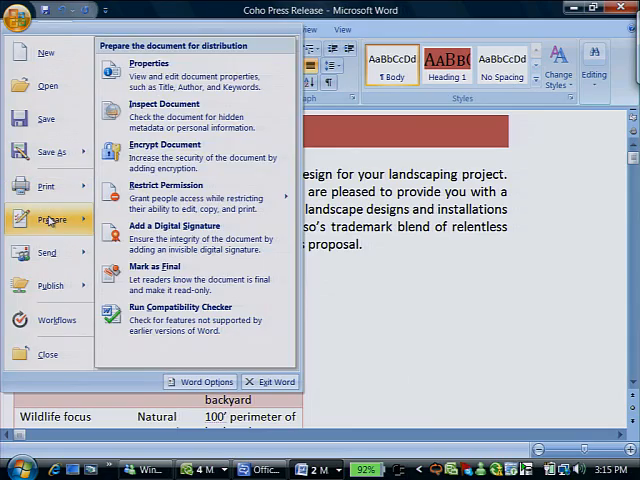
left_click(164, 144)
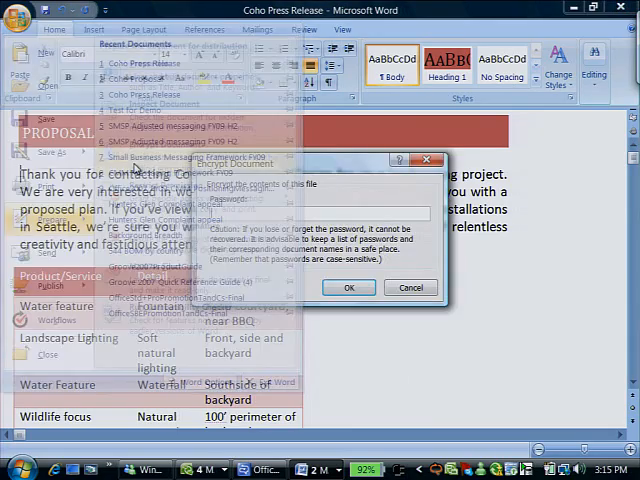
Step: Enter a new encryption password for the Coho Press Release and submit it
type("••")
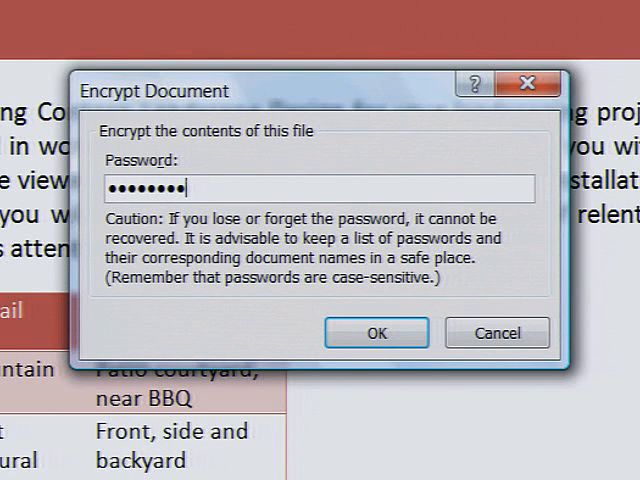
left_click(375, 332)
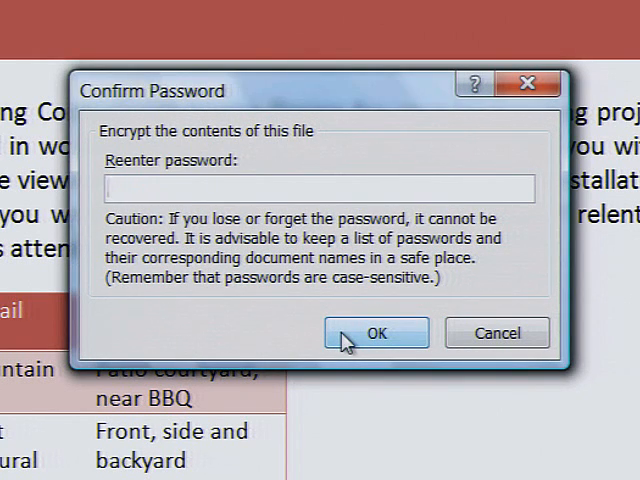
Step: Retype the same password in Confirm Password to finish encrypting the document
type("•••")
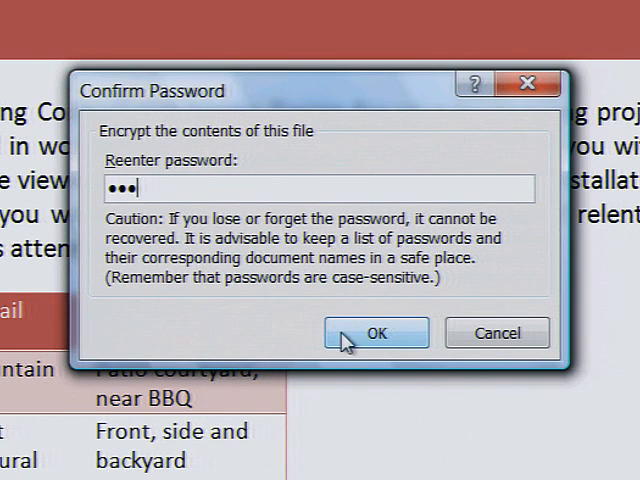
type("••")
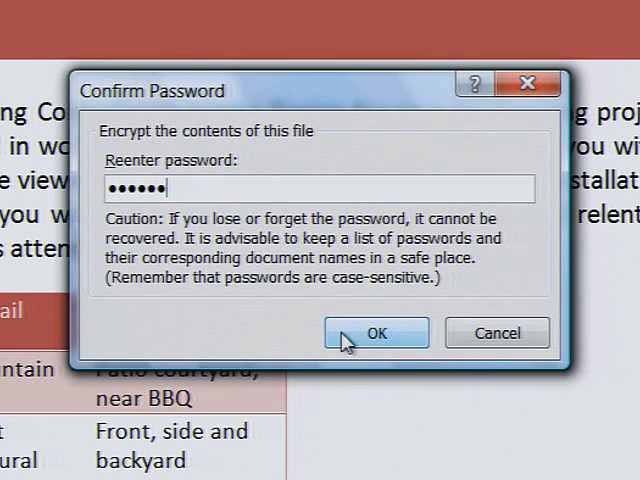
type("••")
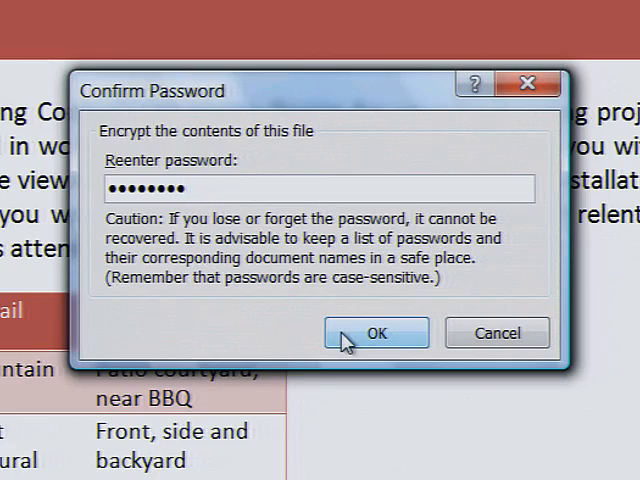
left_click(375, 332)
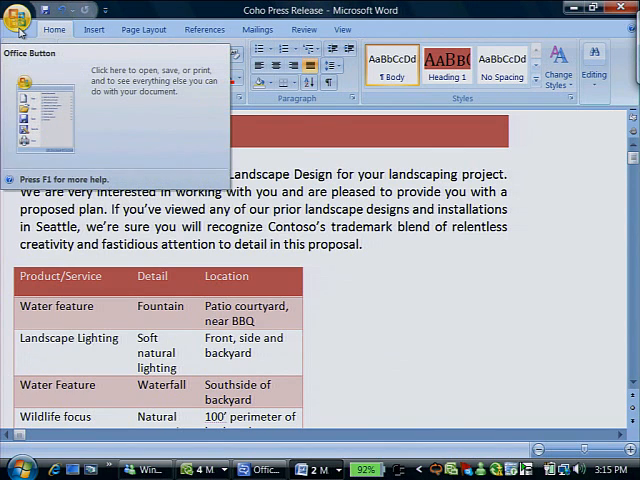
Step: Change the Password to open in Save As General Options, then save the document
left_click(45, 152)
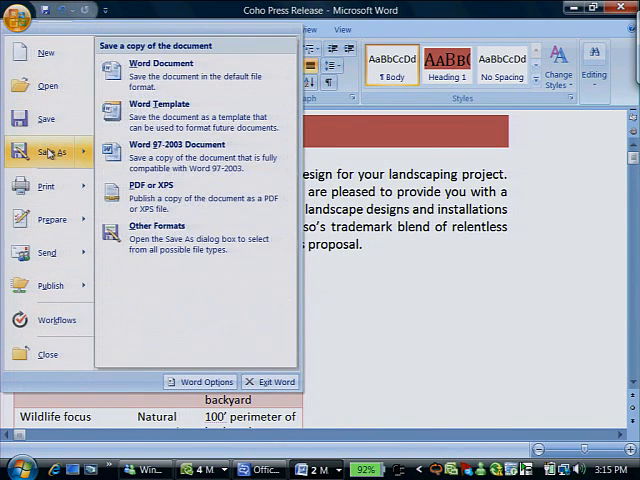
left_click(159, 63)
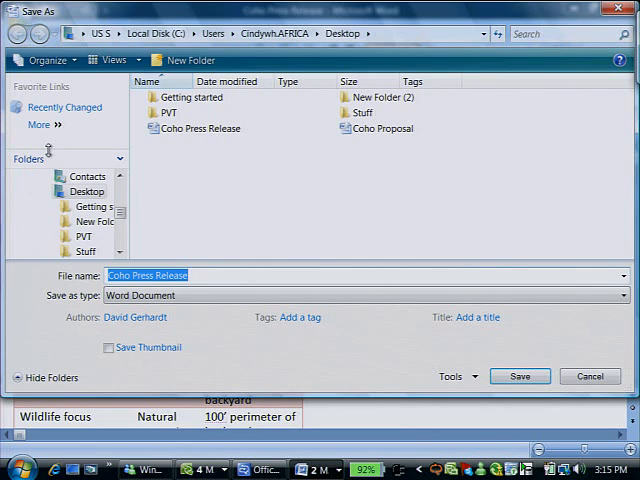
left_click(453, 376)
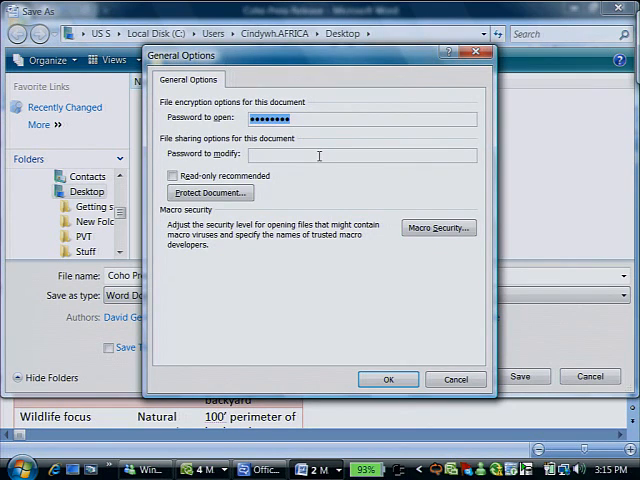
mouse_move(345, 122)
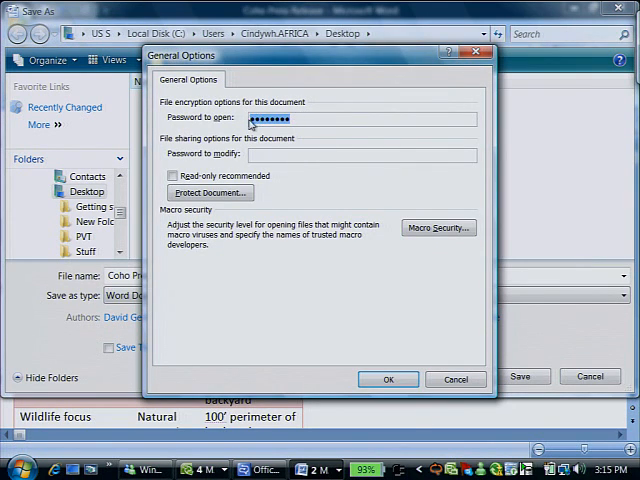
mouse_move(331, 366)
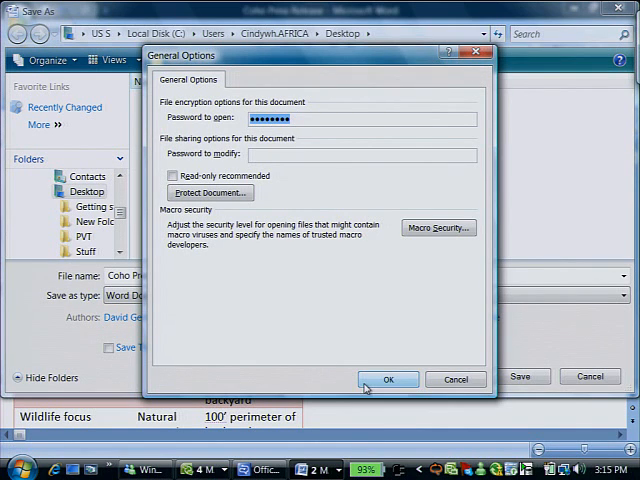
left_click(388, 379)
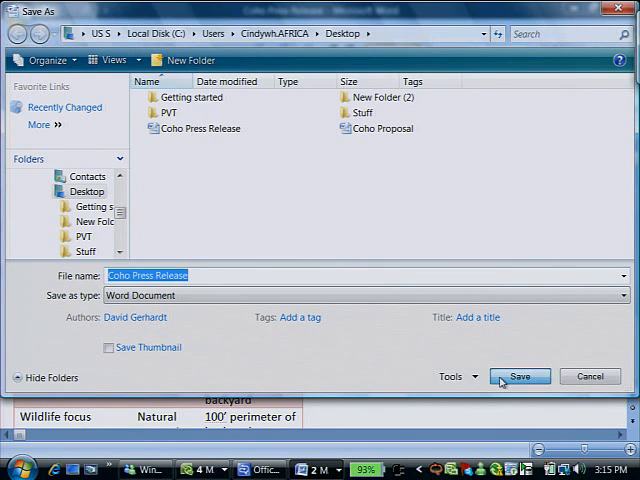
left_click(520, 376)
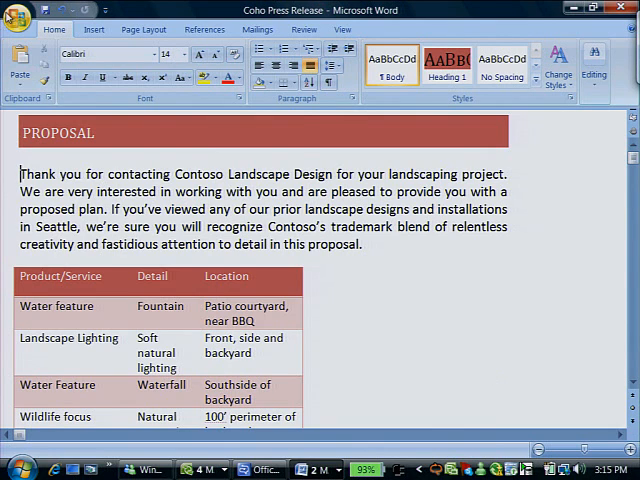
Step: Clear Password to open in Save As General Options and save the unprotected document
left_click(17, 17)
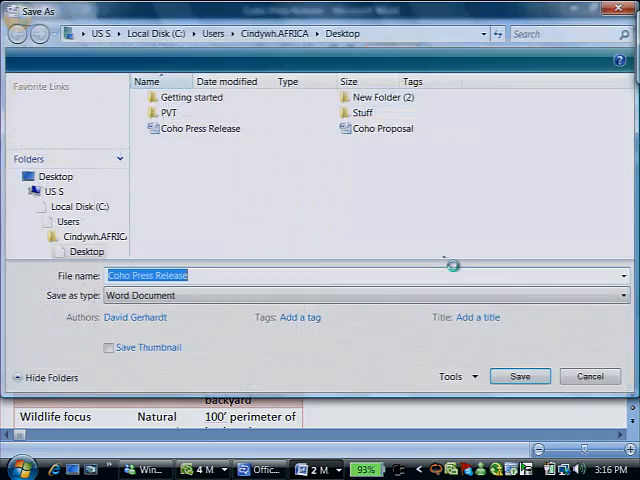
left_click(452, 377)
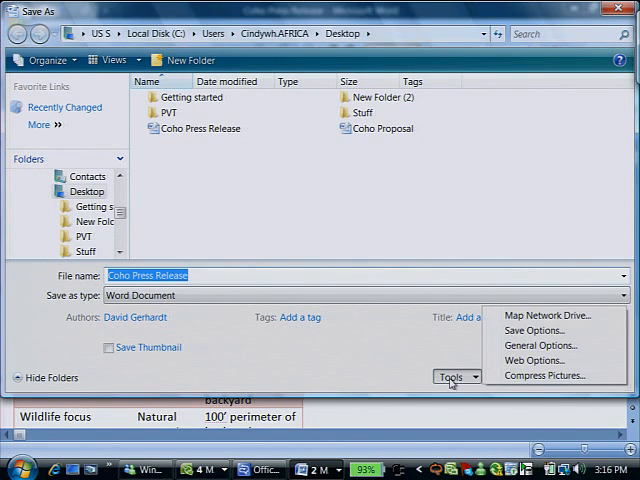
left_click(540, 345)
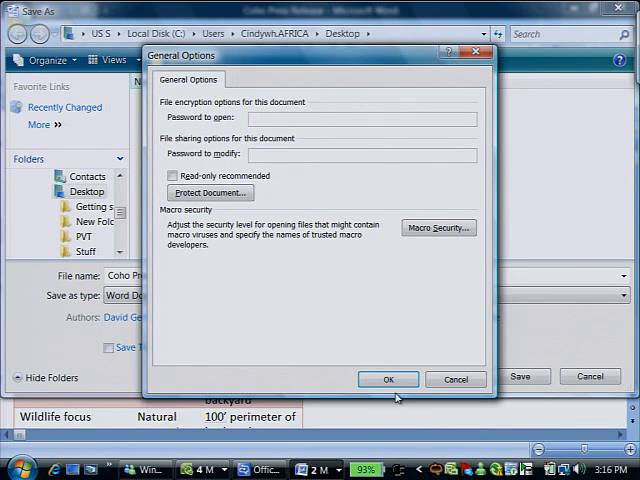
left_click(455, 379)
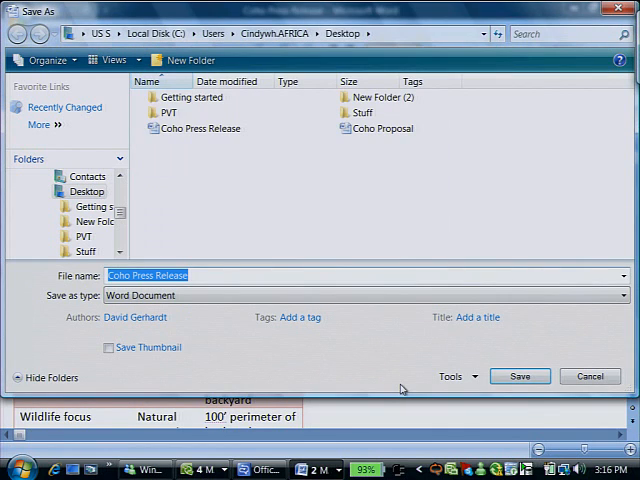
left_click(519, 376)
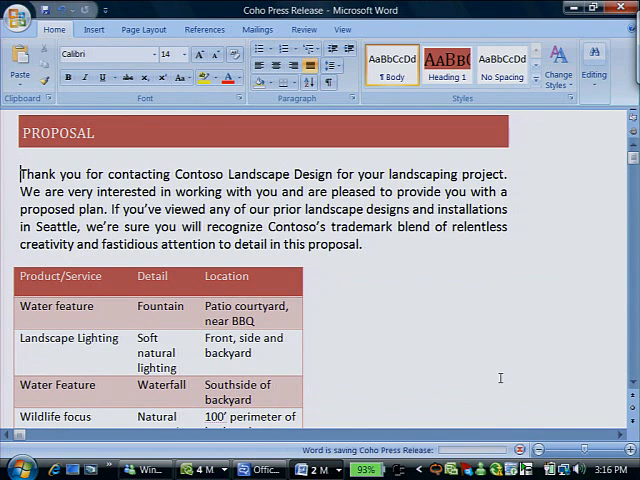